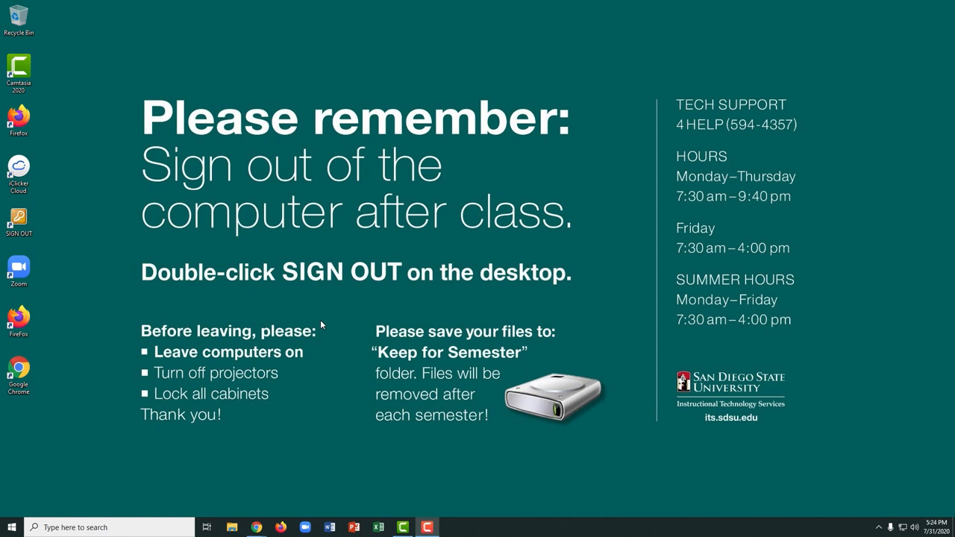
mouse_move(19, 270)
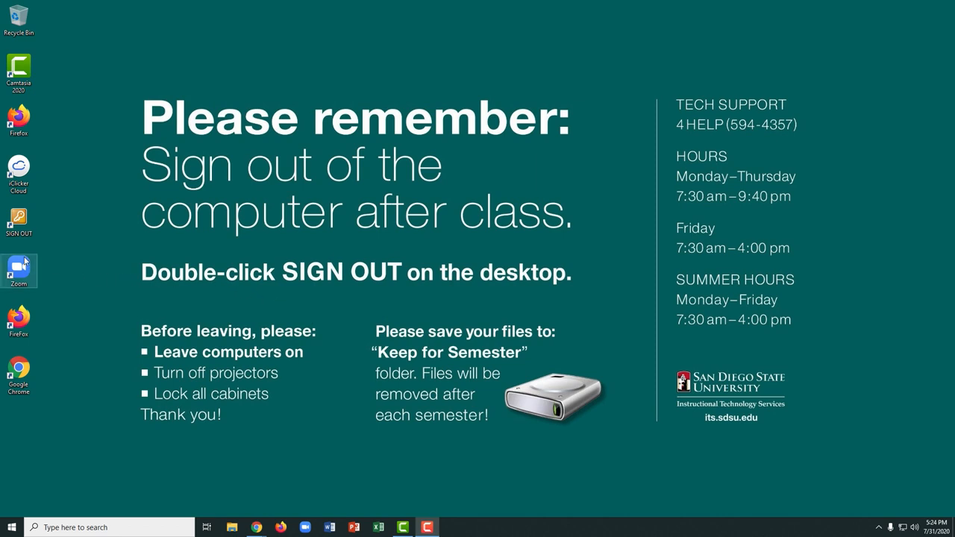
Launch Zoom and start single sign-on with the sdsu company domain.
double_click(19, 270)
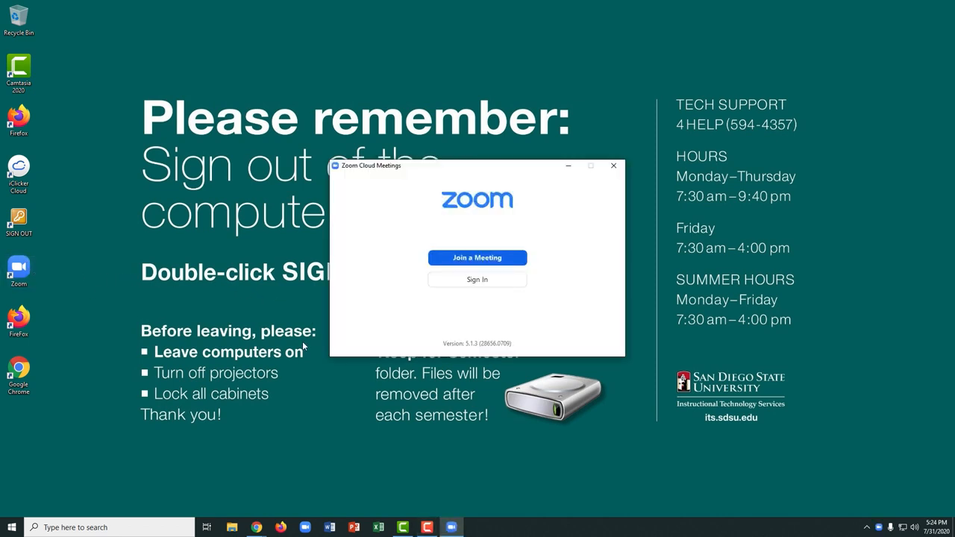
click(477, 279)
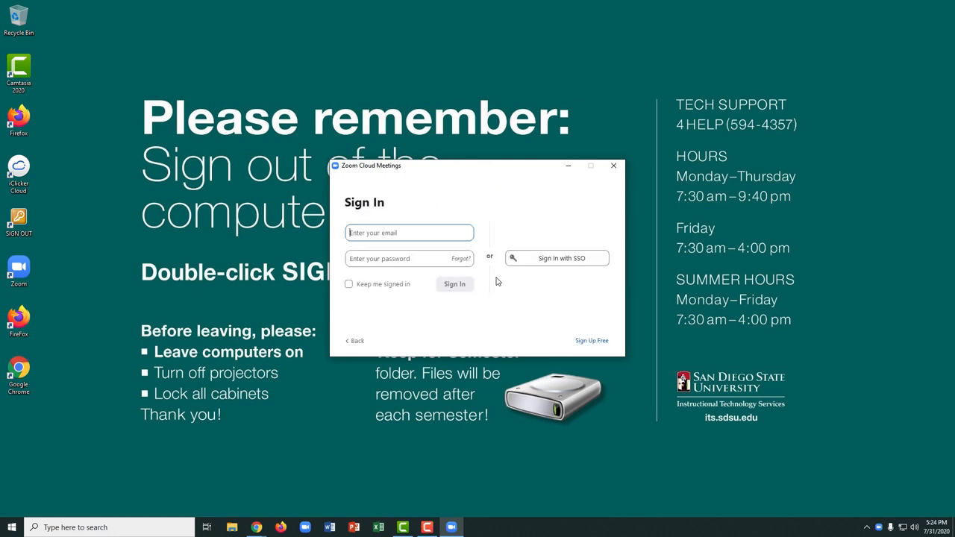
mouse_move(619, 223)
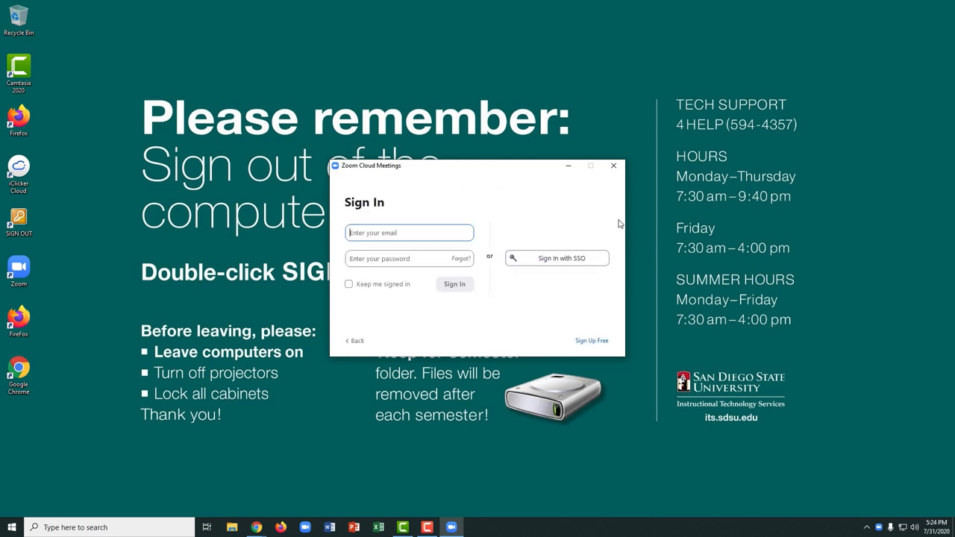
click(556, 258)
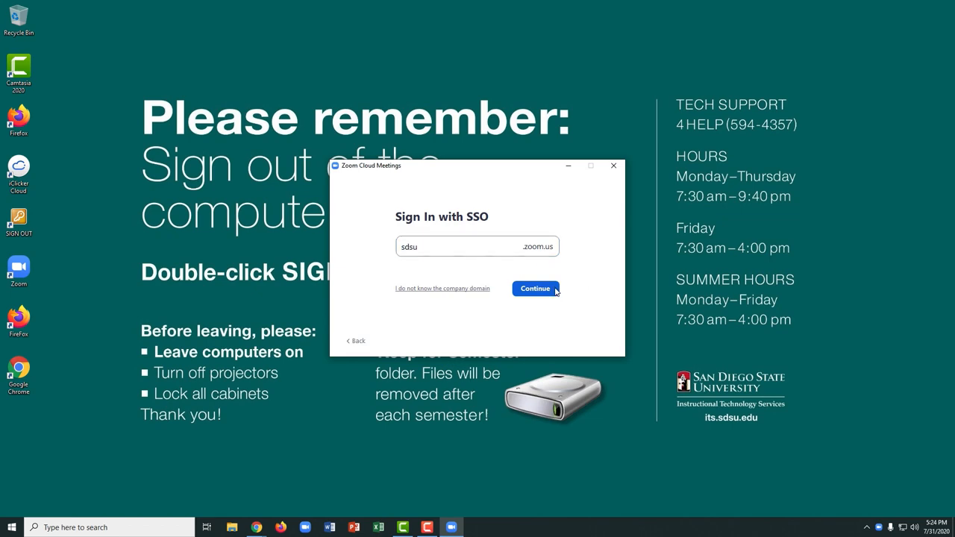
click(535, 289)
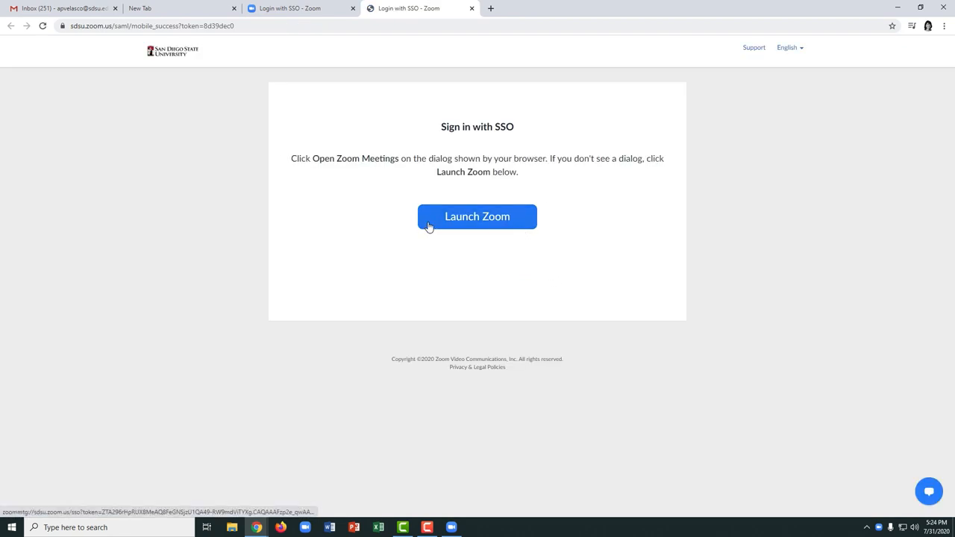
Launch Zoom from the SSO page and let the browser open the signed-in desktop app.
click(477, 216)
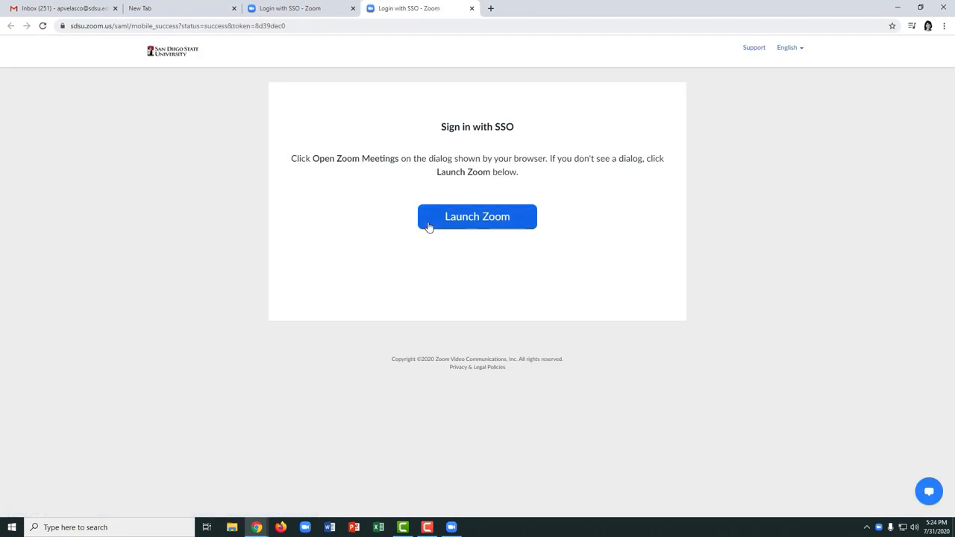
click(477, 216)
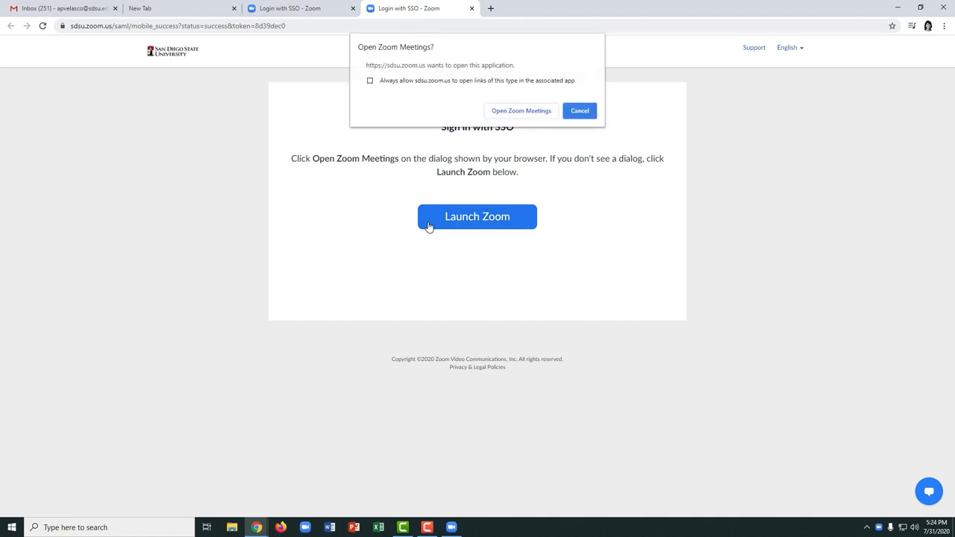
click(580, 111)
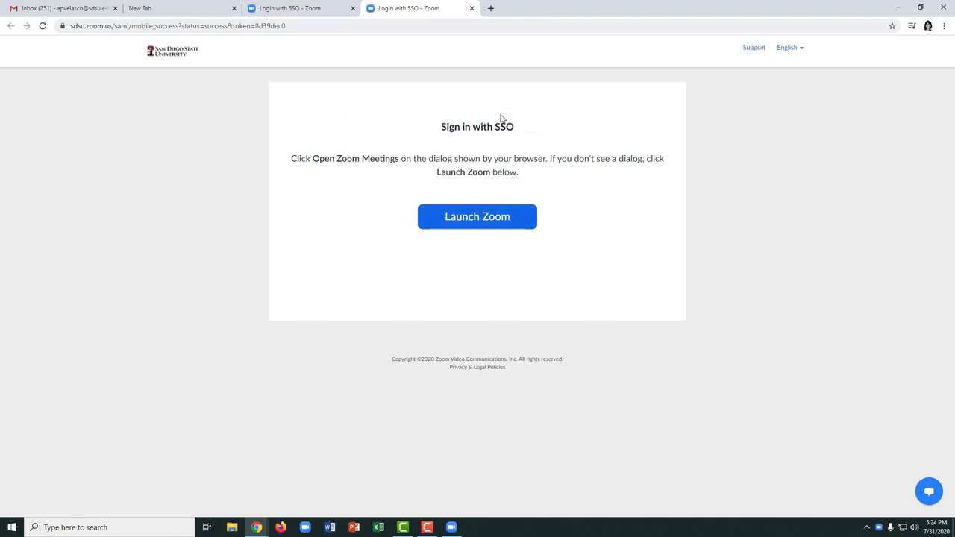
click(477, 217)
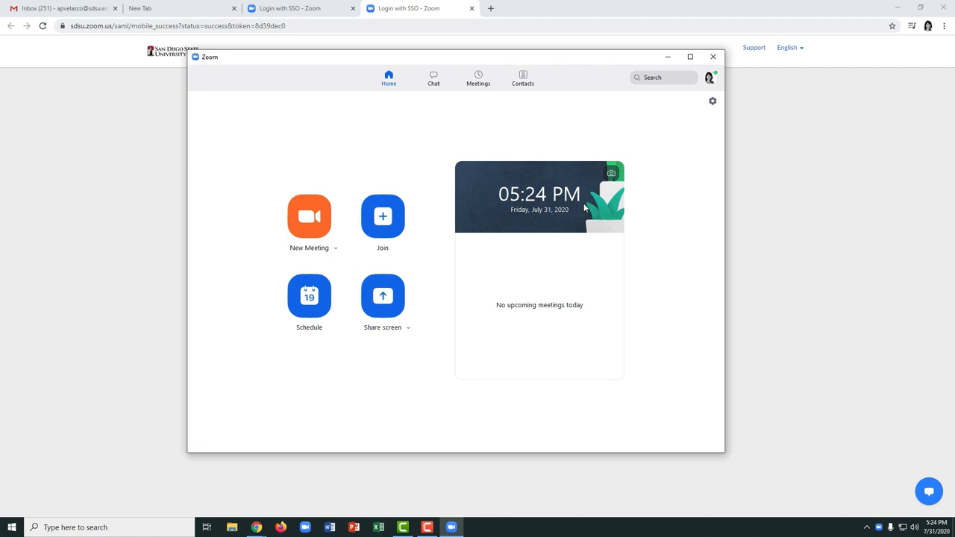
mouse_move(723, 82)
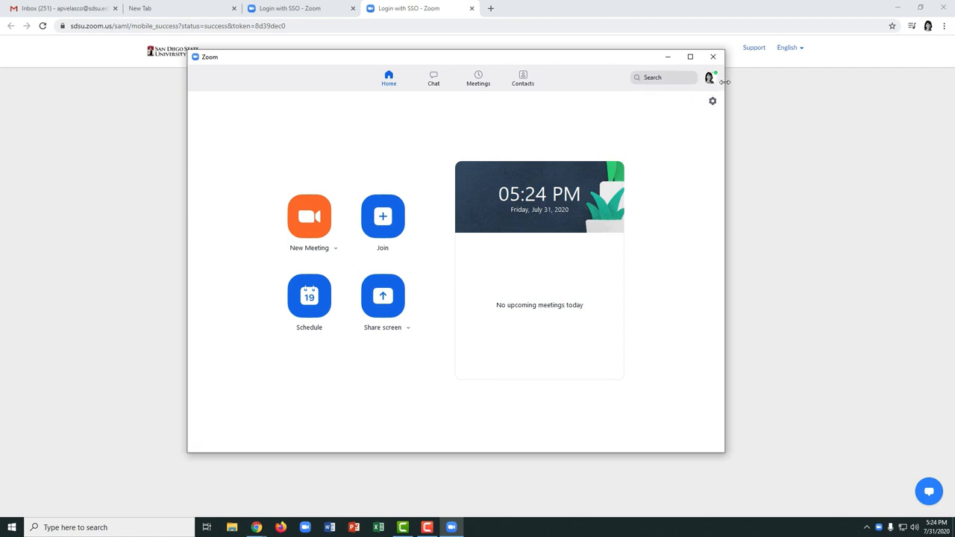
mouse_move(330, 158)
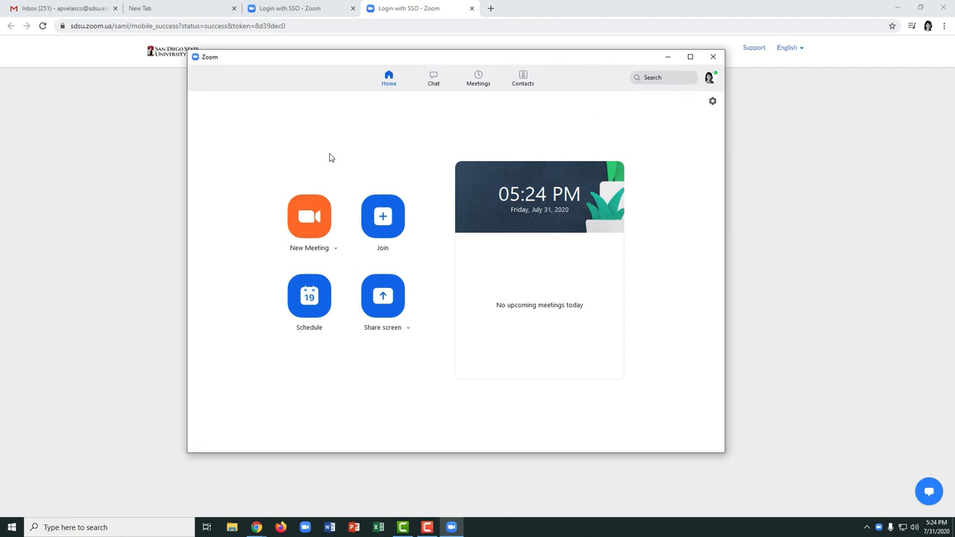
mouse_move(327, 167)
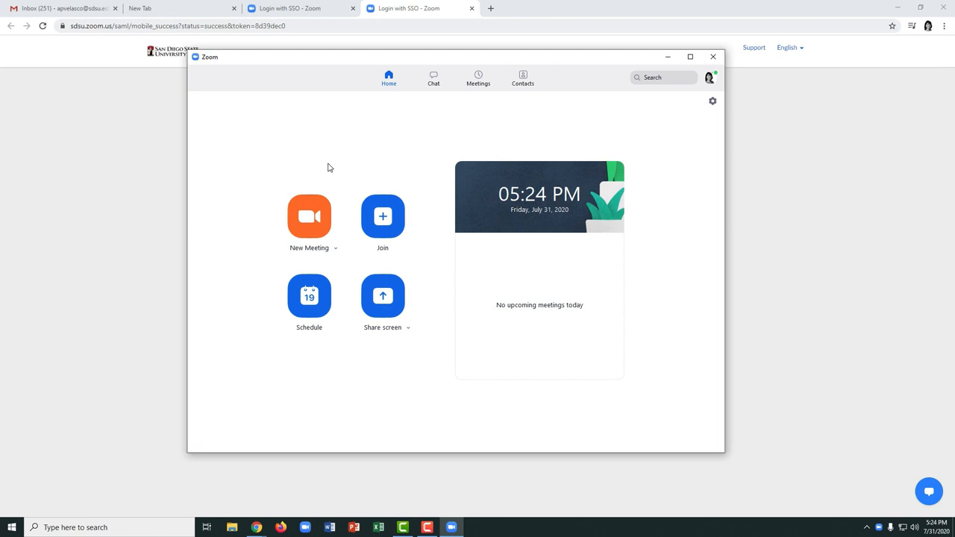
mouse_move(478, 77)
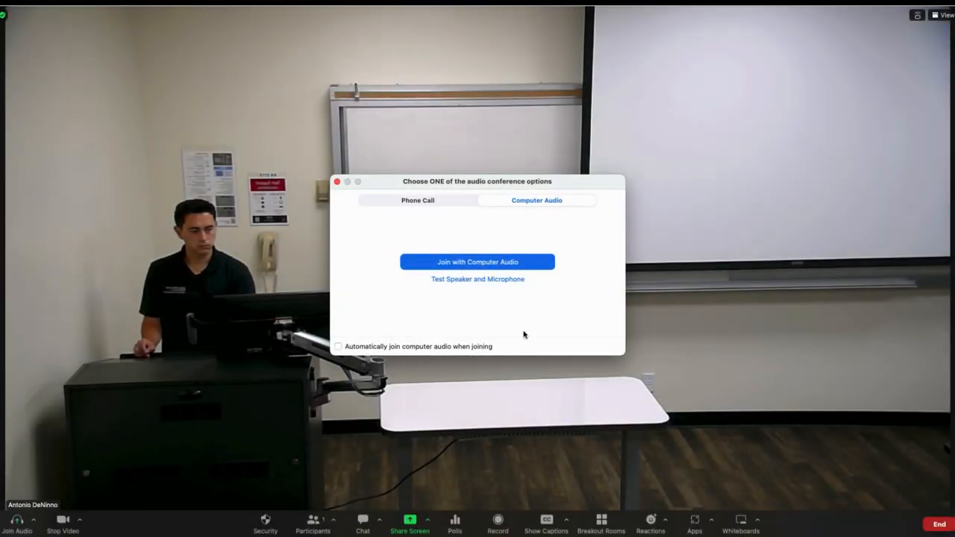
Join with computer audio using USB Capture SDI+ Line In microphone and Extron HDMI speaker.
click(477, 261)
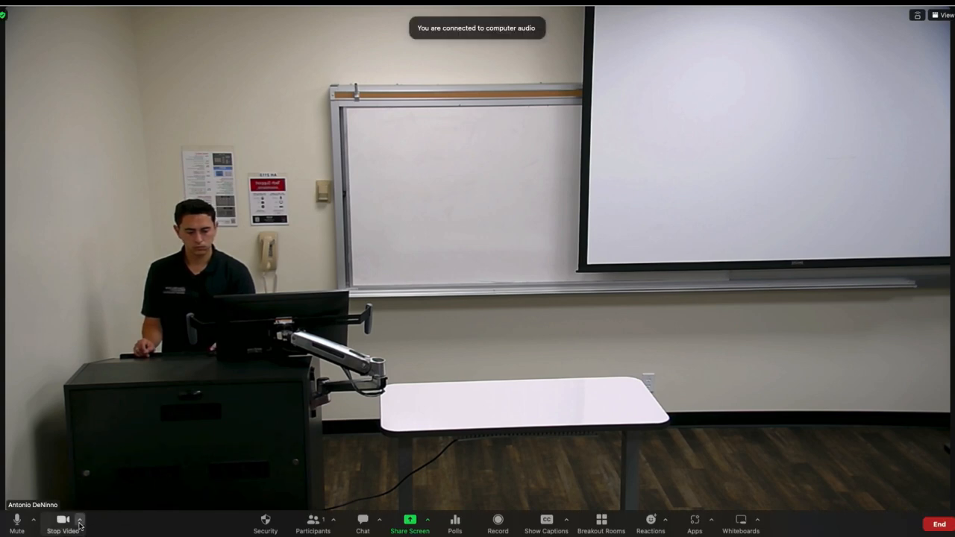
click(79, 520)
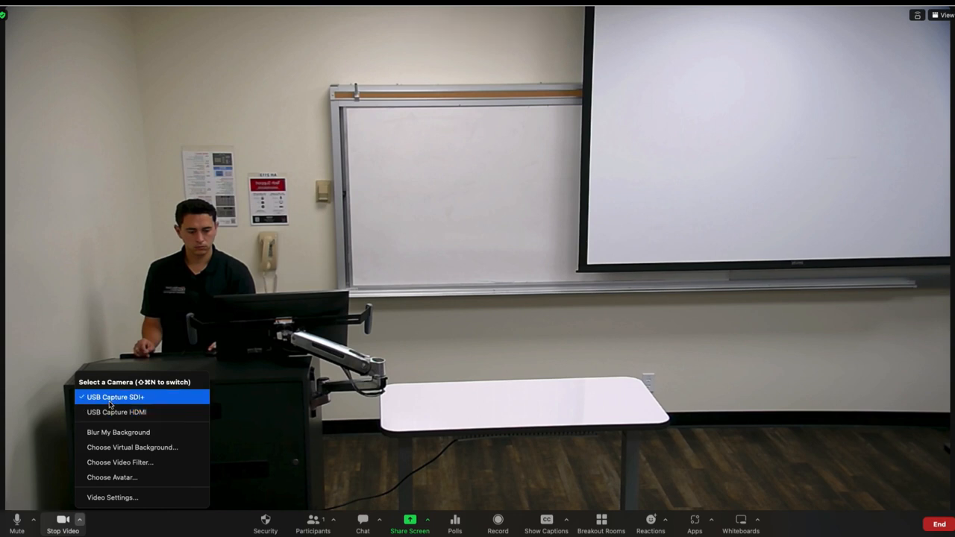
click(34, 520)
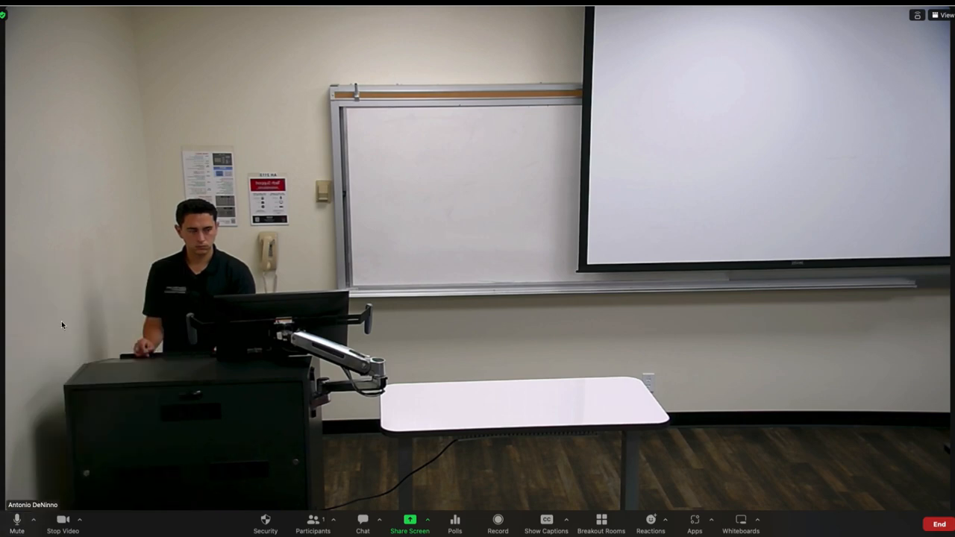
click(28, 519)
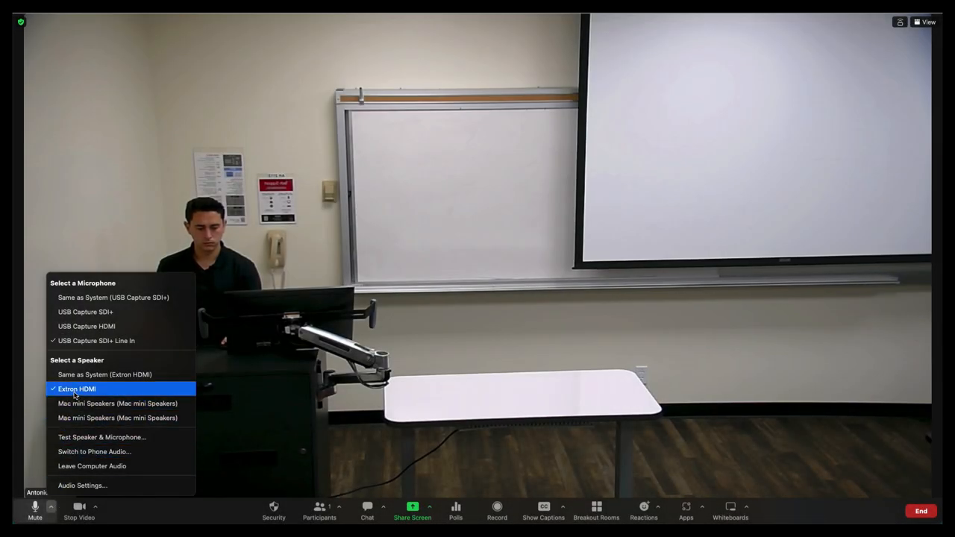
mouse_move(95, 340)
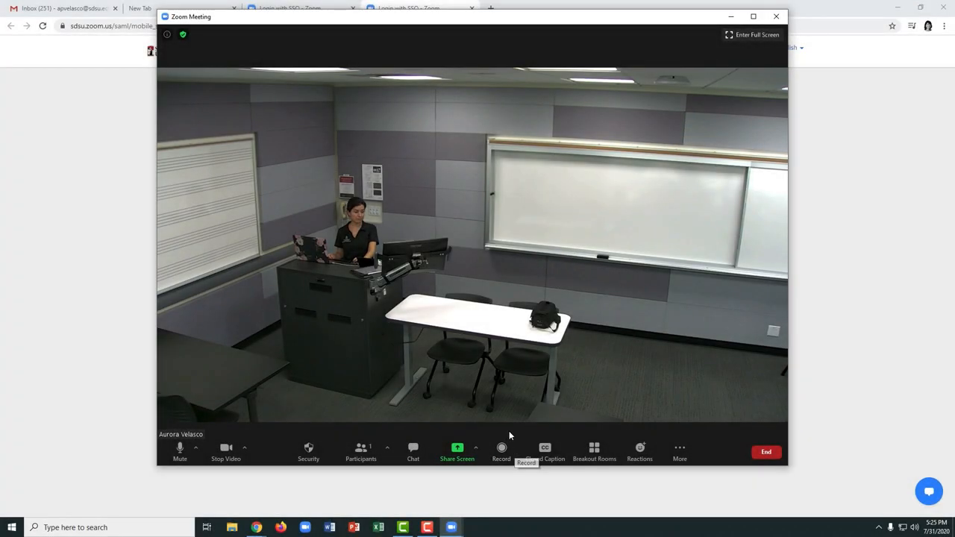
Start recording the meeting to the cloud from the toolbar's Record options.
click(501, 452)
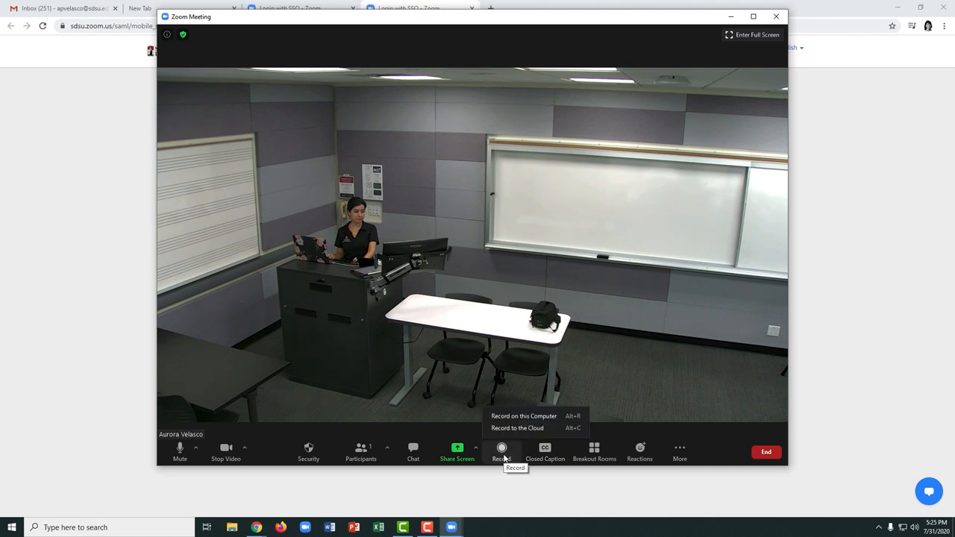
click(516, 428)
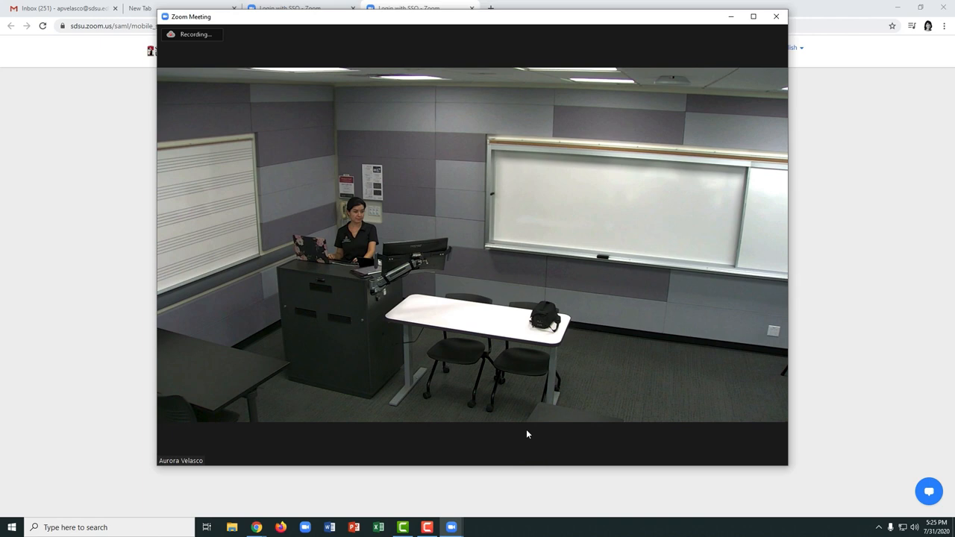
mouse_move(527, 435)
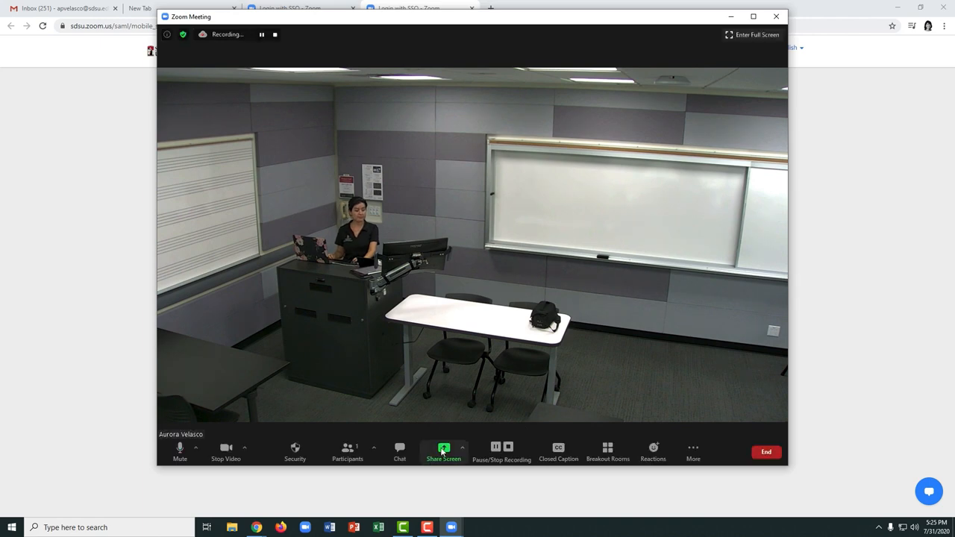
click(443, 450)
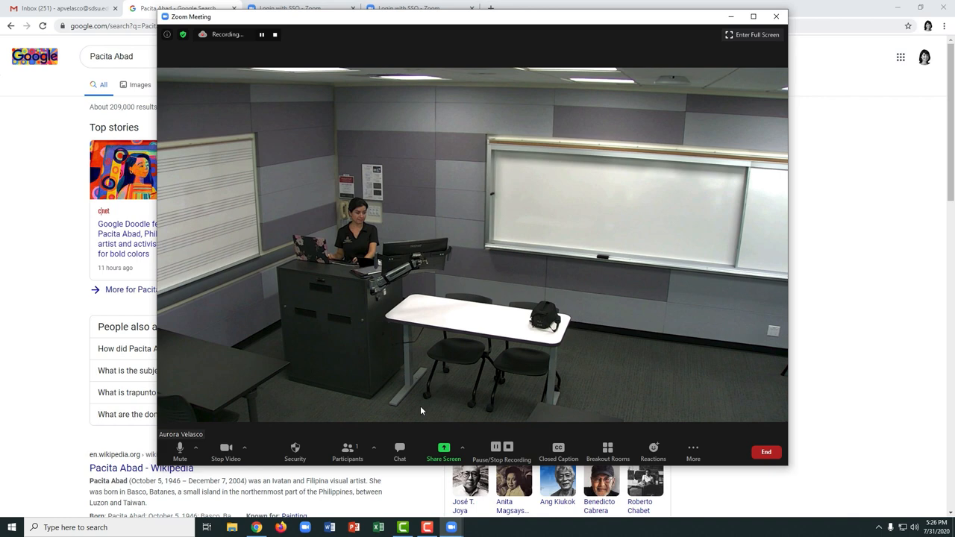
mouse_move(444, 452)
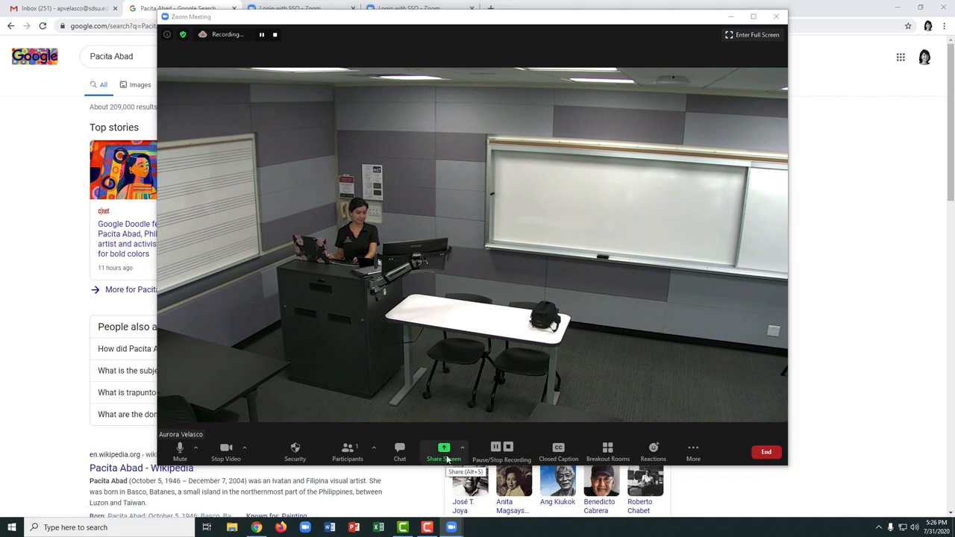
Share Content from 2nd Camera via the Advanced sharing options while recording.
click(443, 450)
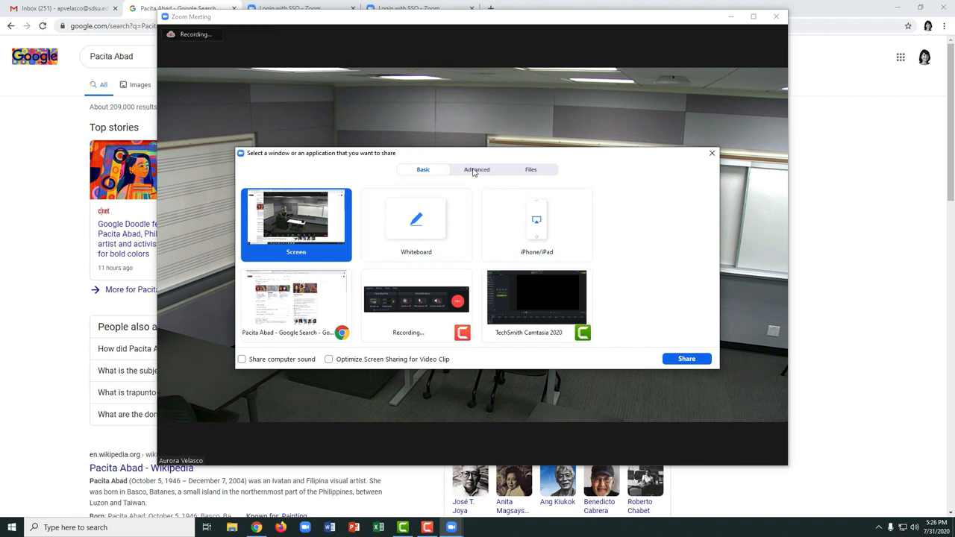
click(477, 170)
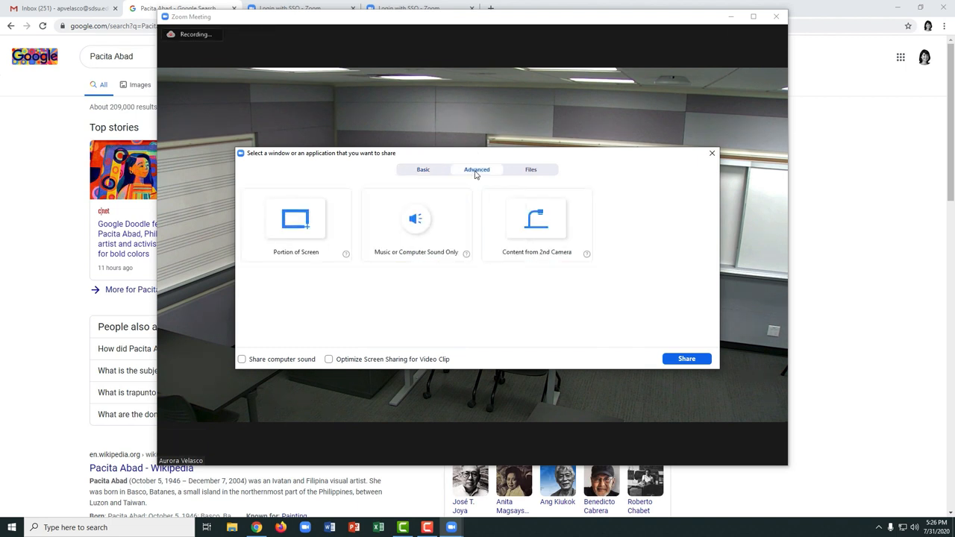
mouse_move(526, 190)
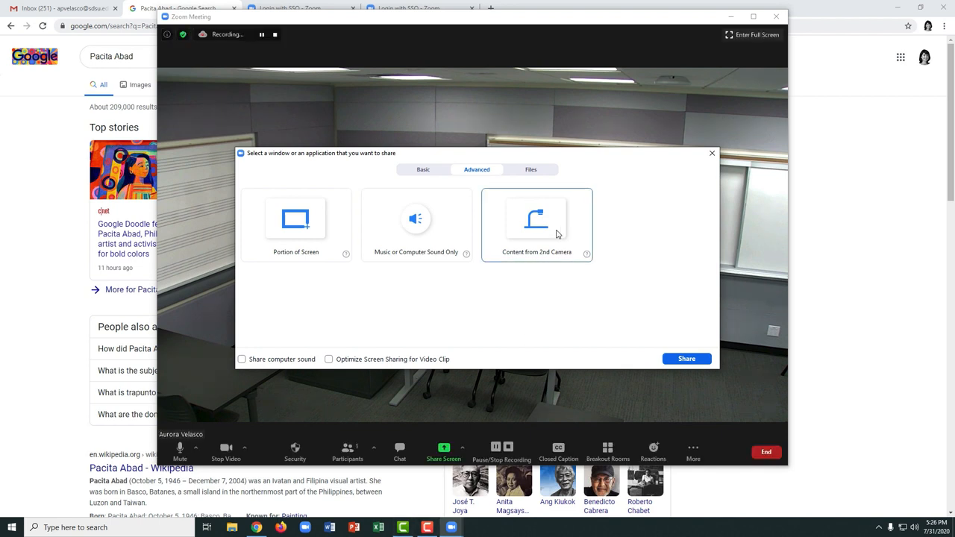
click(537, 223)
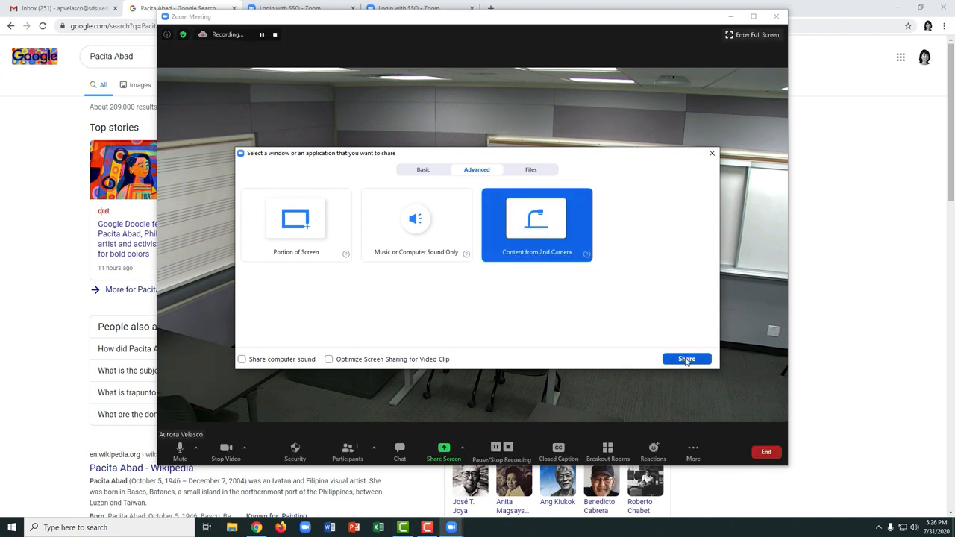
click(686, 359)
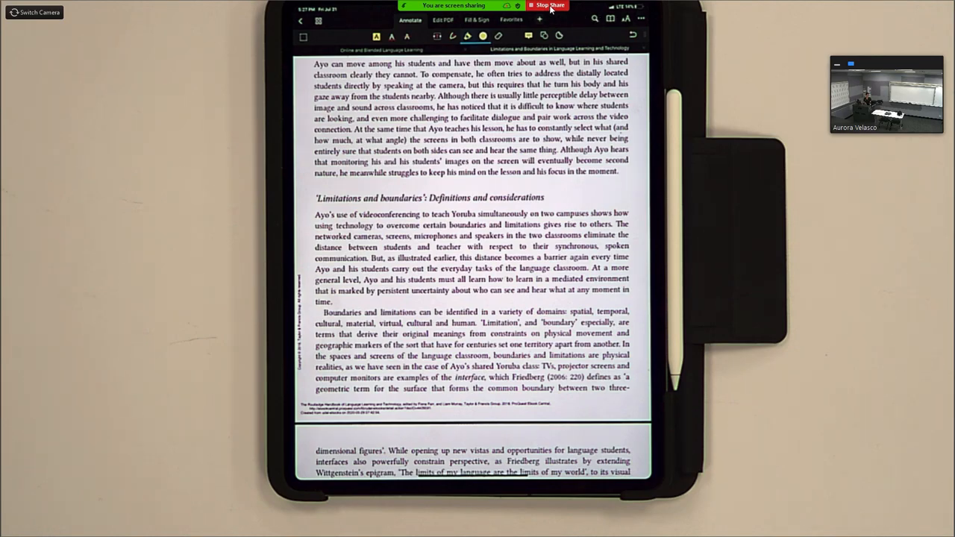
Stop sharing the document camera and confirm stopping the cloud recording.
click(550, 5)
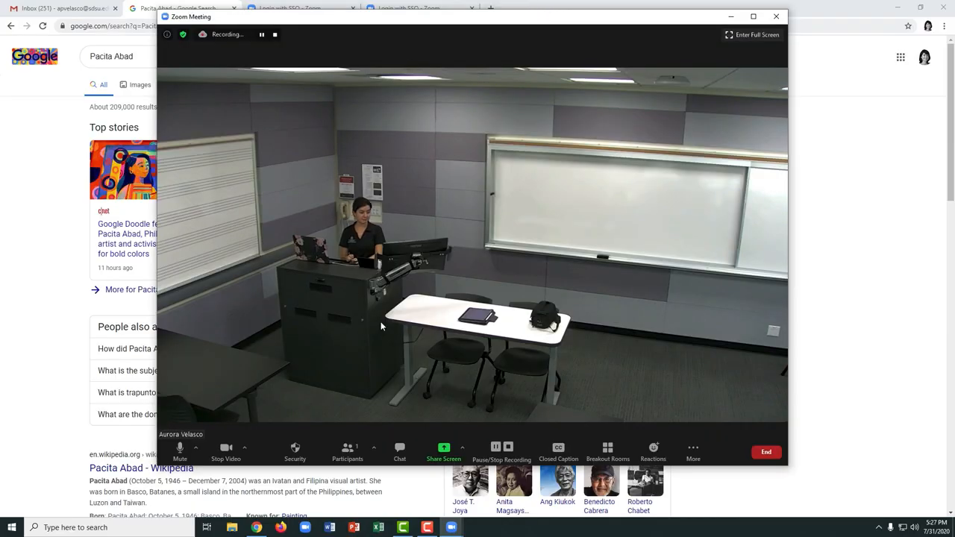
click(508, 447)
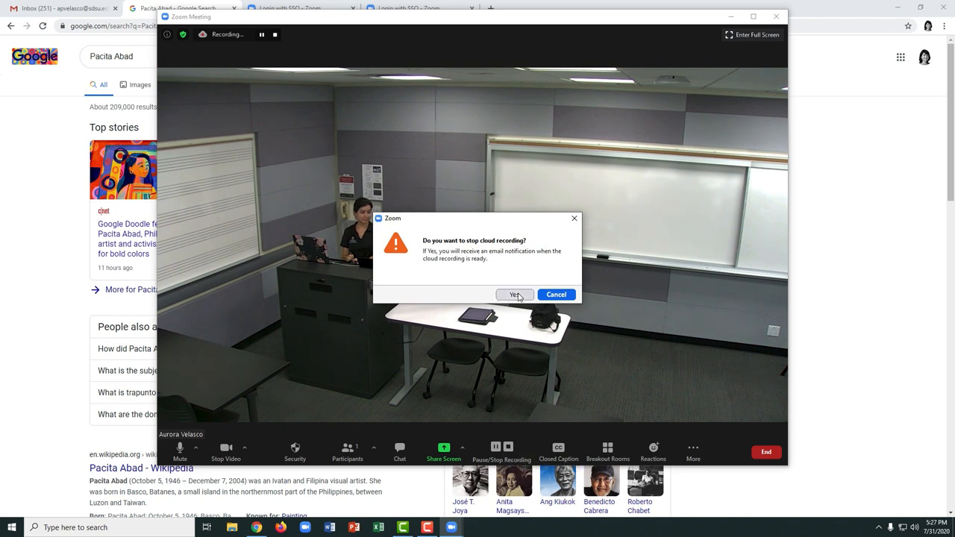
click(515, 294)
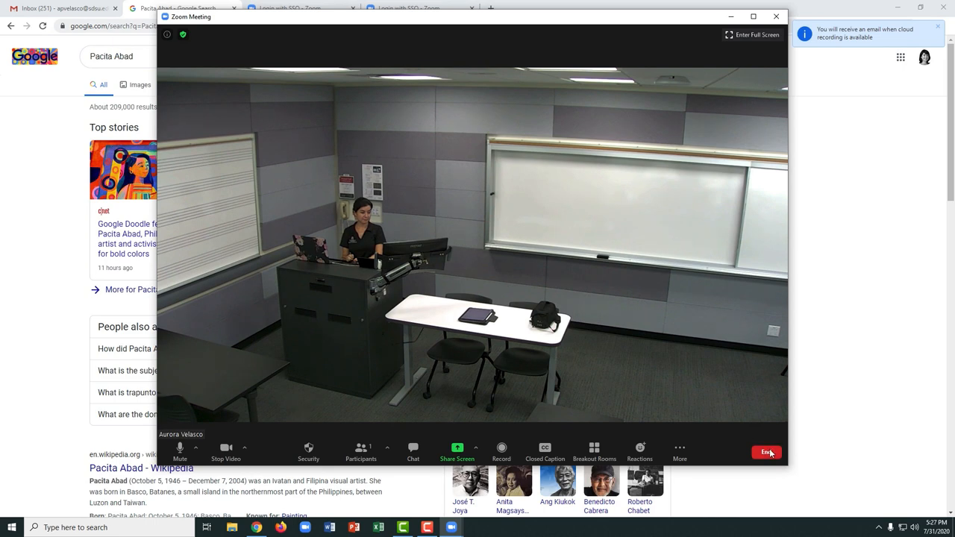
End the meeting for all participants and close the Zoom home window.
click(767, 452)
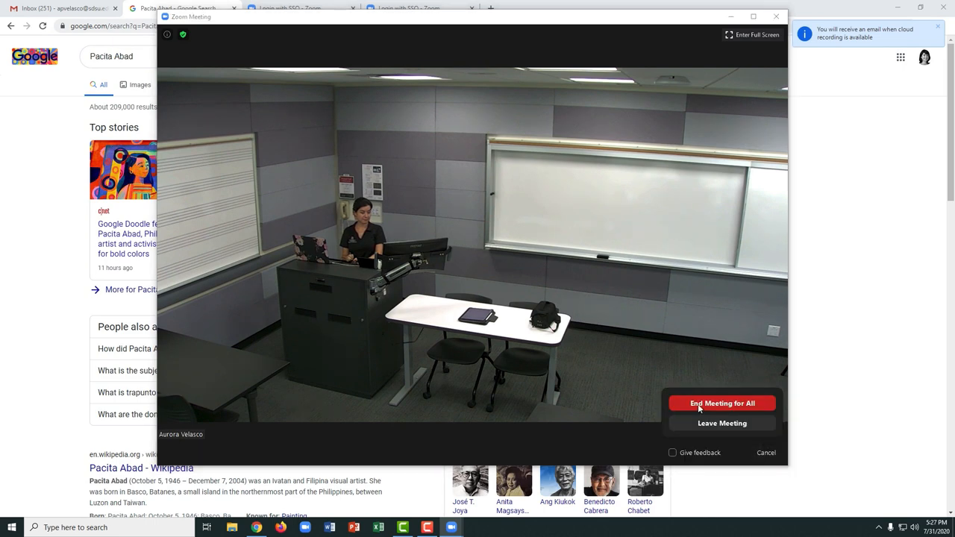
click(721, 403)
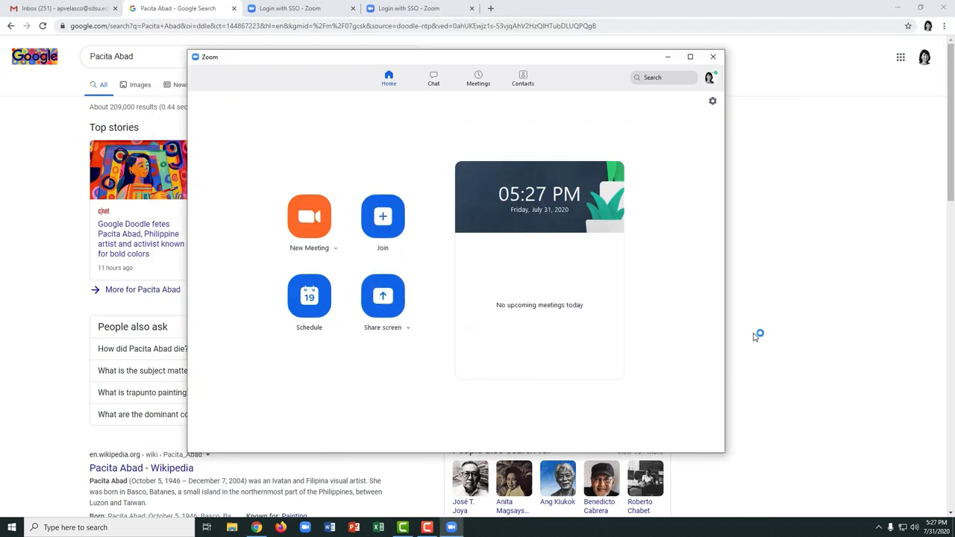
click(713, 56)
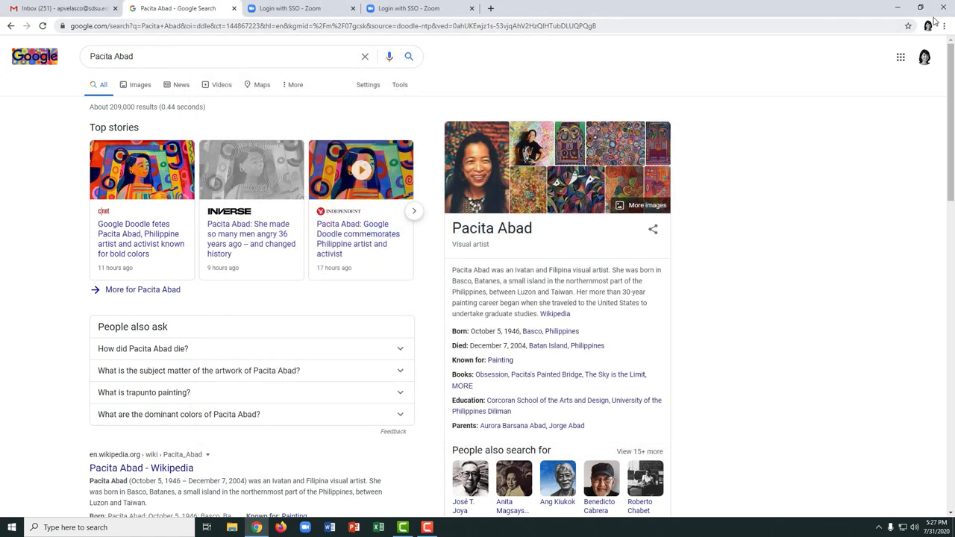